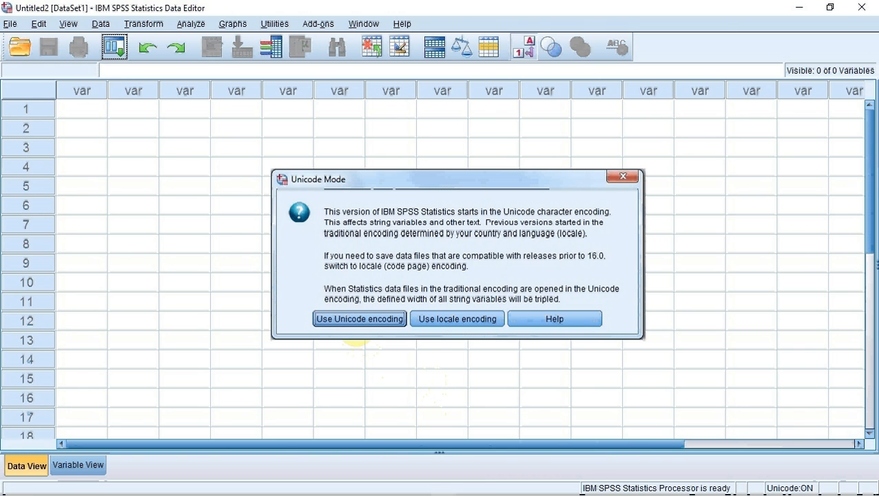
# Accept Unicode encoding and start a New Dataset from the welcome dialog.
pyautogui.click(358, 318)
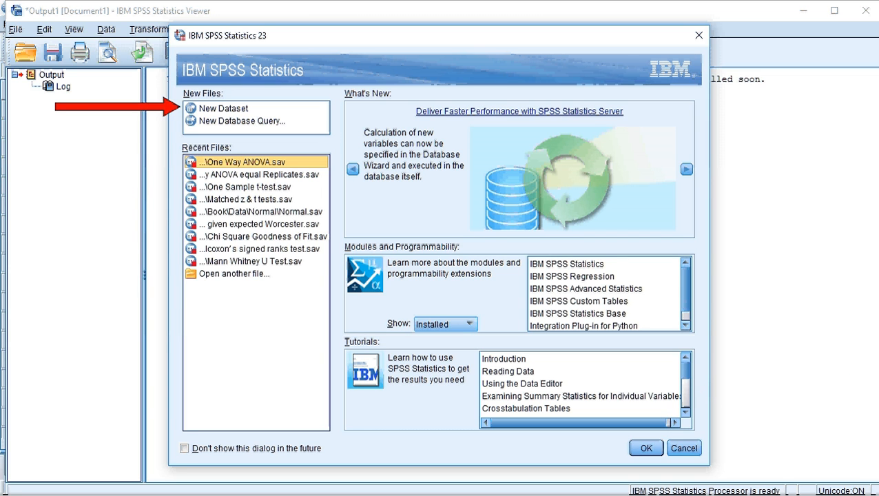
pyautogui.moveTo(849, 314)
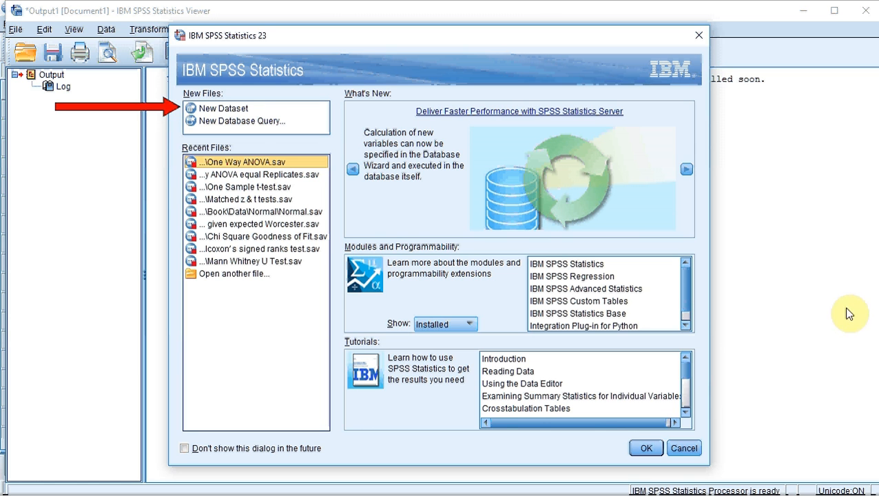
pyautogui.click(223, 107)
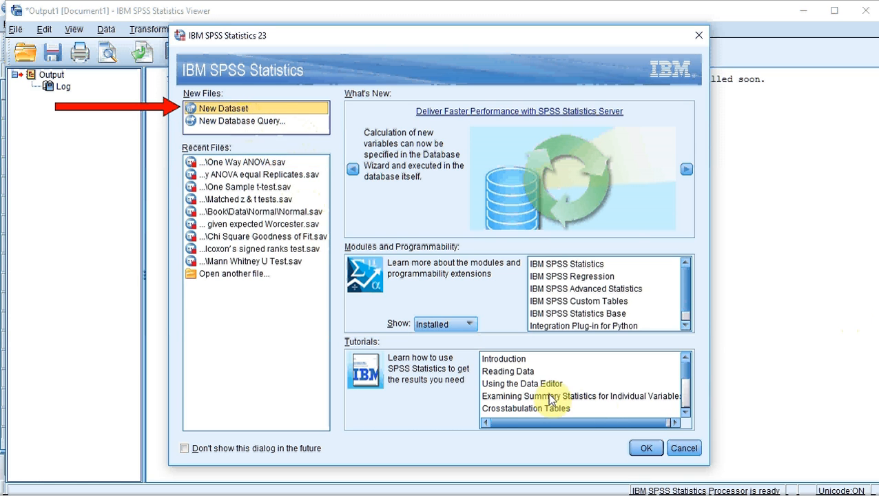
# Confirm the new empty dataset so six cases can be entered in Data View.
pyautogui.click(645, 447)
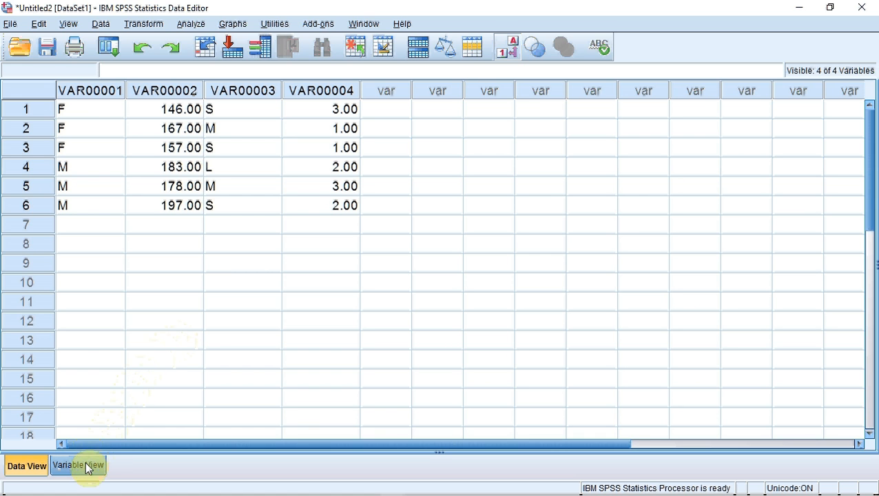
# In Variable View, name the first two variables Gender and Height.
pyautogui.click(77, 465)
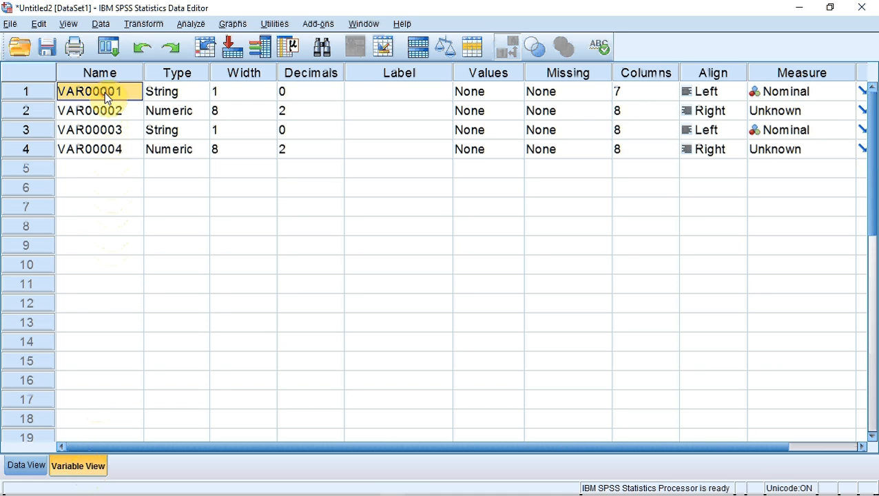
pyautogui.write('Gender')
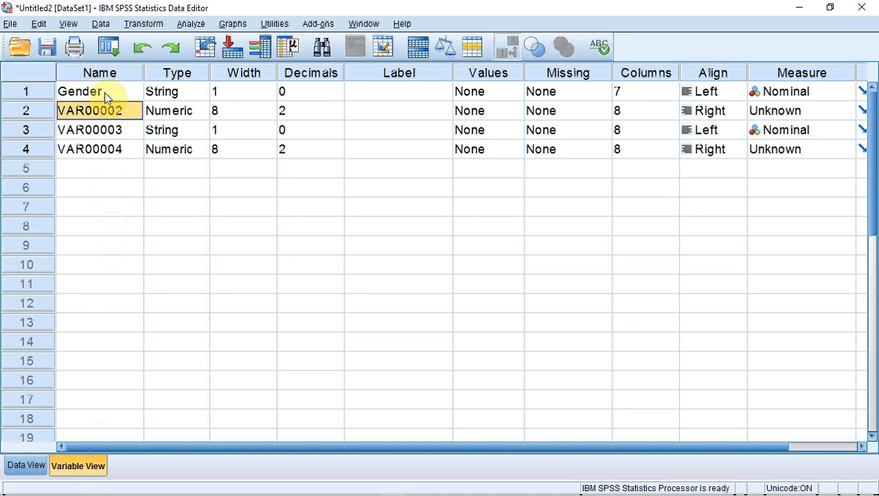
pyautogui.write('Height')
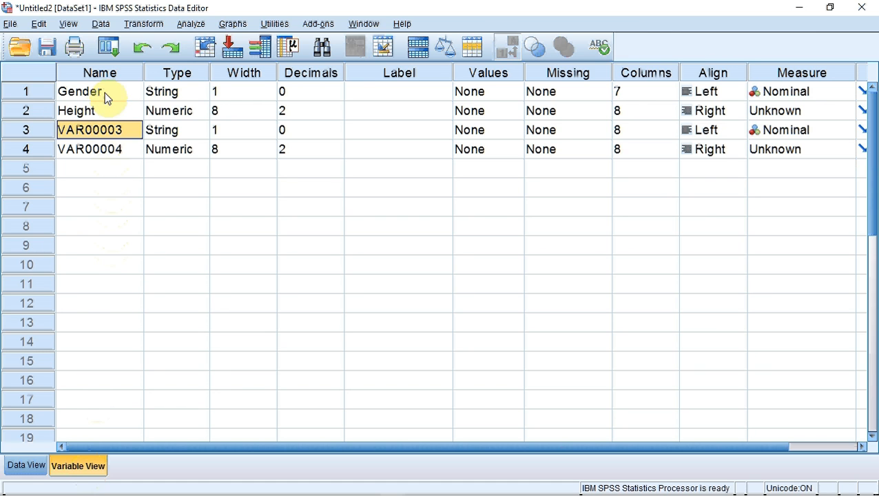
pyautogui.click(99, 149)
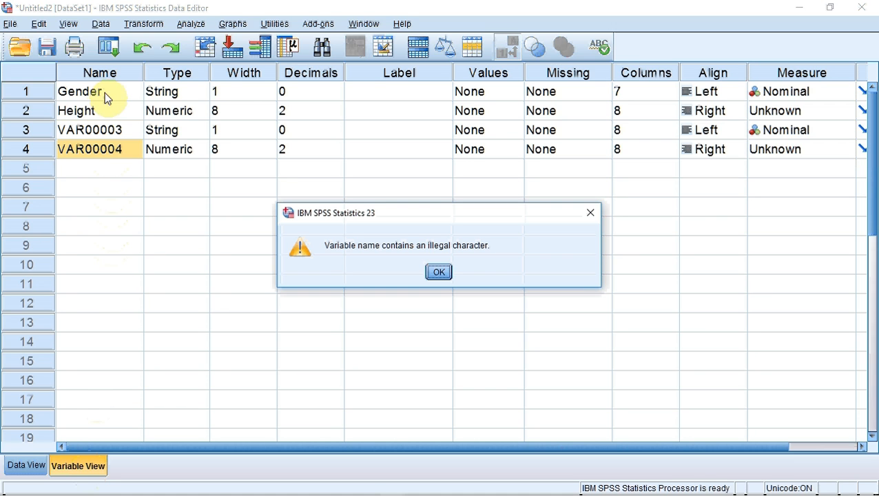
# Dismiss the illegal-name warning and name the third variable t_shirt_size.
pyautogui.click(438, 271)
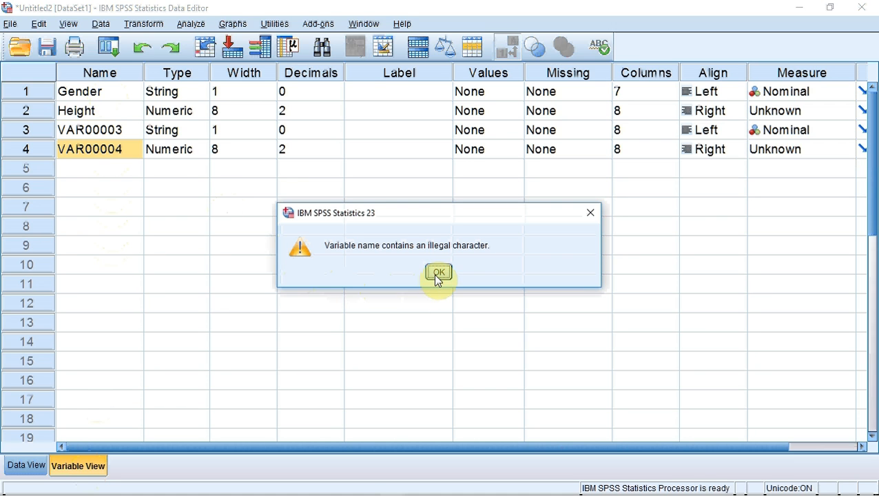
pyautogui.click(438, 273)
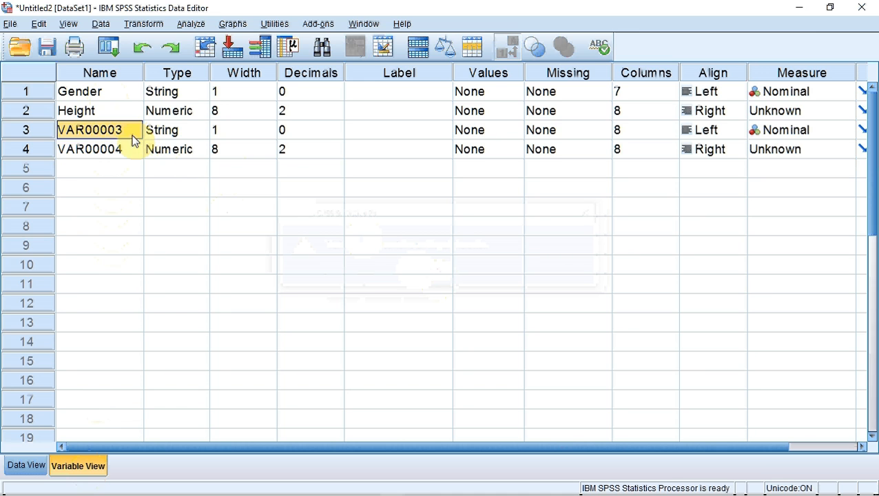
pyautogui.write('t_')
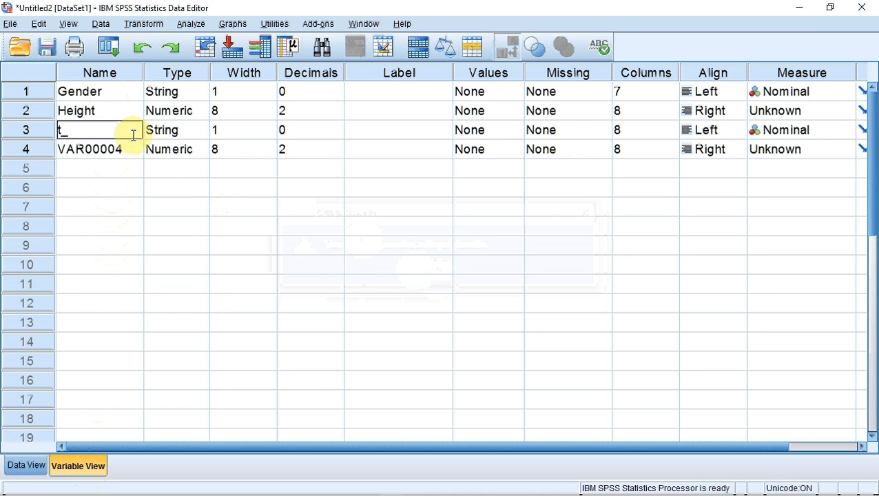
pyautogui.write('shirt_size')
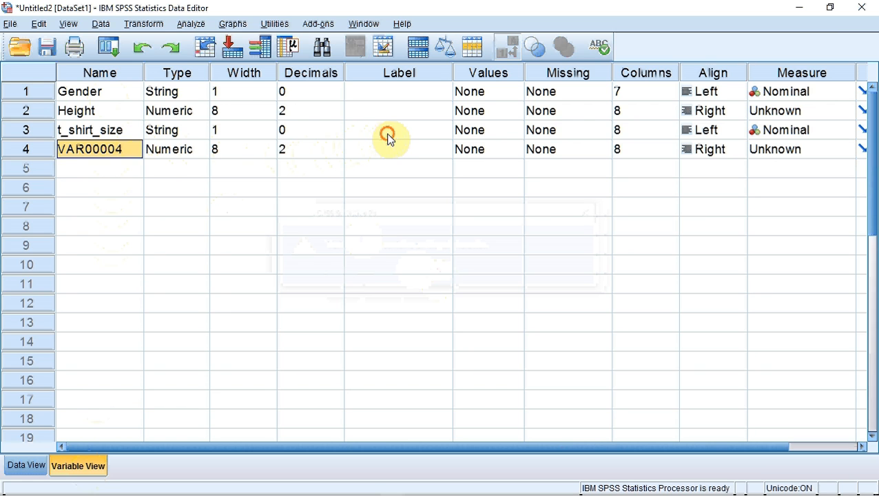
# Label t_shirt_size 'T-shirt size' and name the fourth variable Level.
pyautogui.click(398, 130)
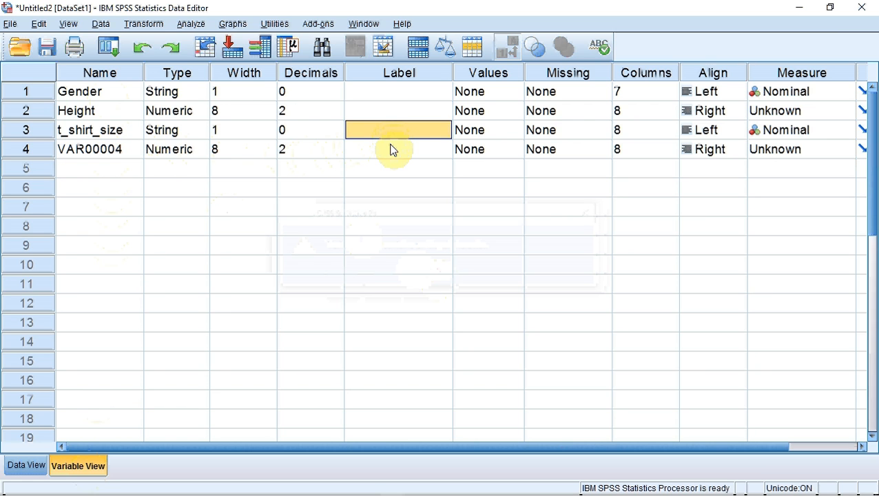
pyautogui.write('T')
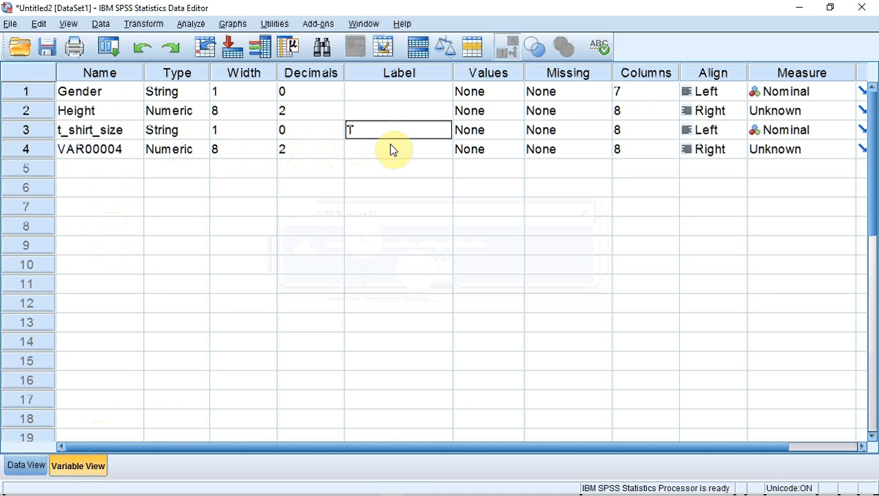
pyautogui.write('-shirt size')
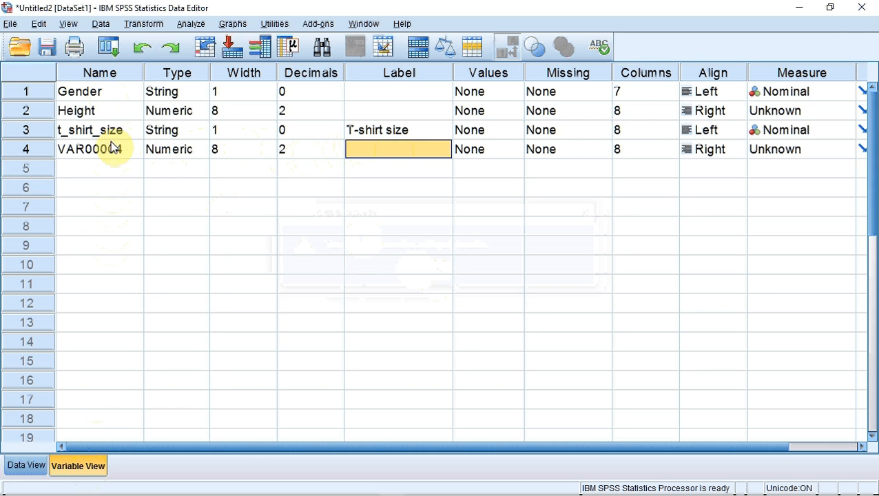
pyautogui.click(99, 149)
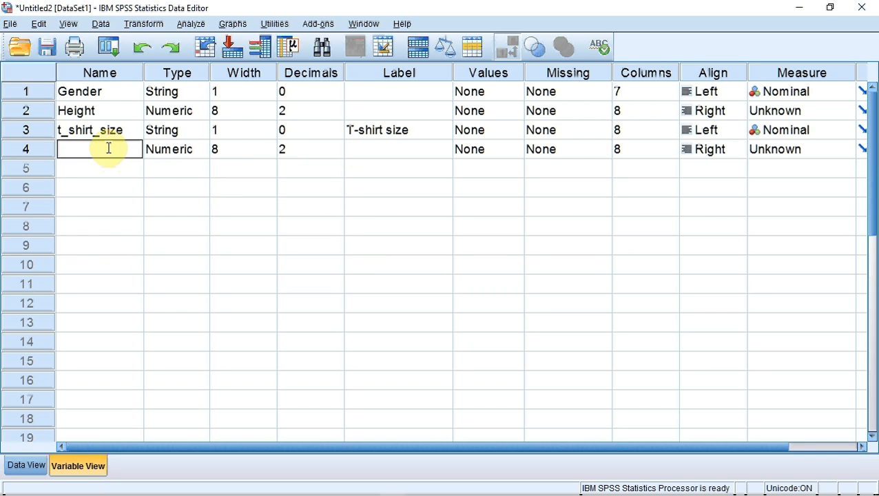
pyautogui.write('Level')
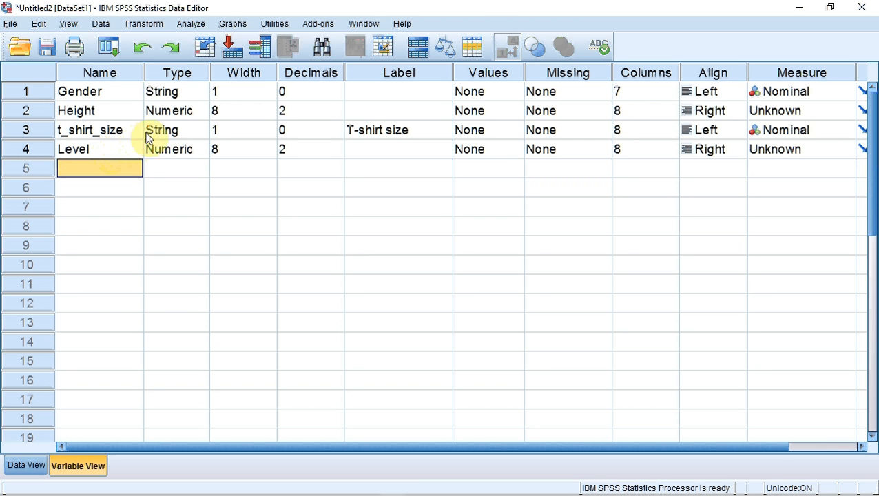
# Keep Gender as a 1-character String type and center-align its values.
pyautogui.click(200, 91)
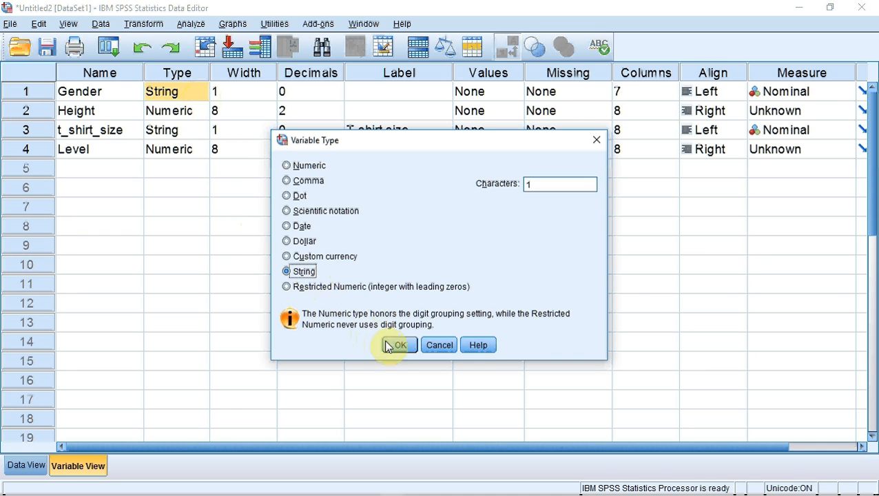
pyautogui.click(398, 344)
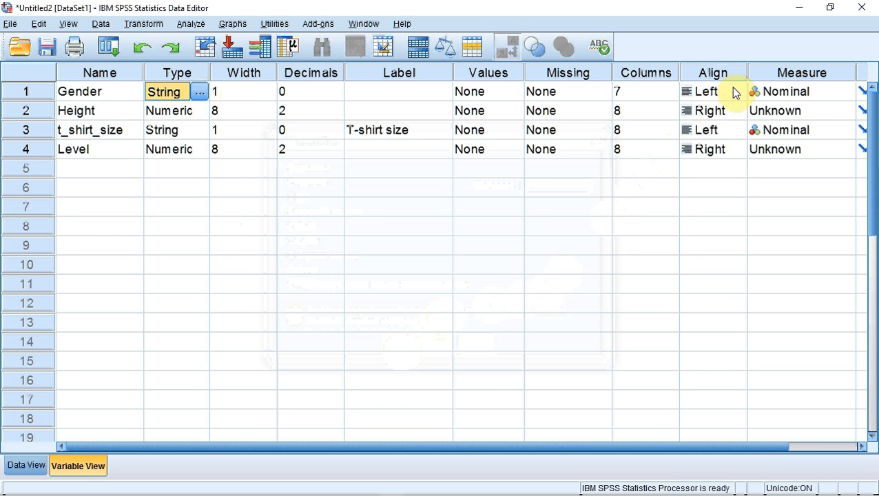
pyautogui.click(735, 91)
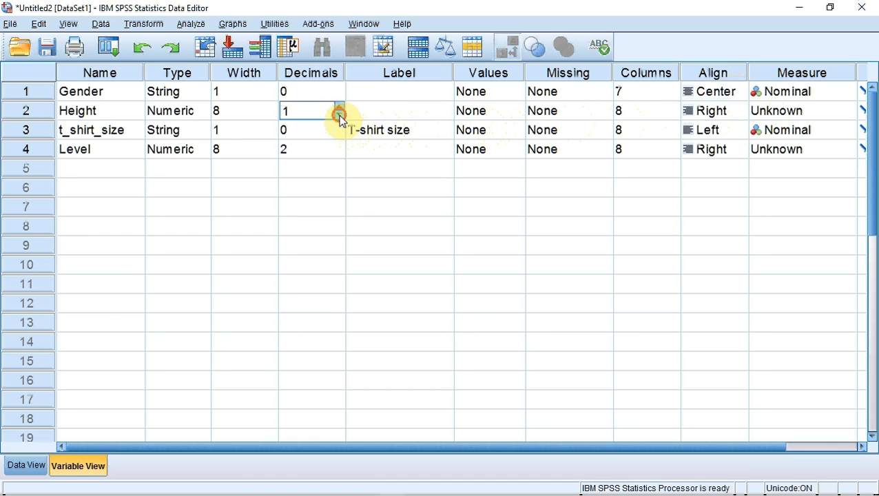
# Give Height 0 decimal places and a Scale measurement level.
pyautogui.click(338, 114)
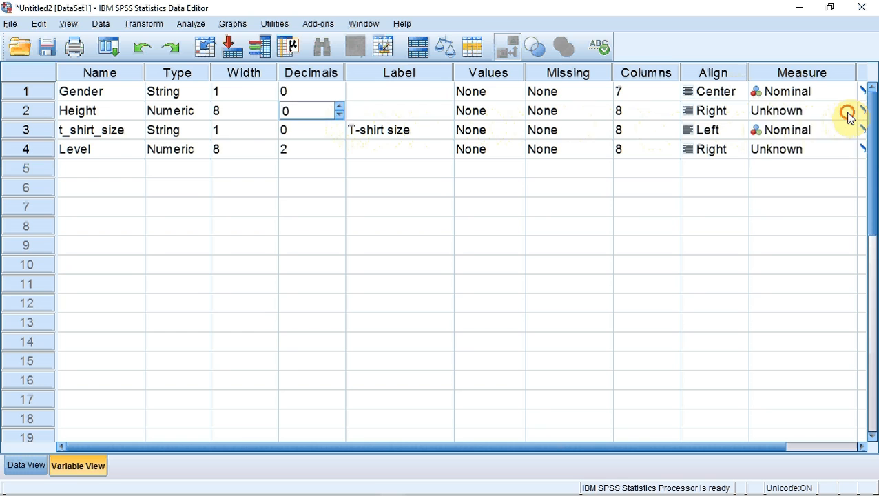
pyautogui.click(846, 110)
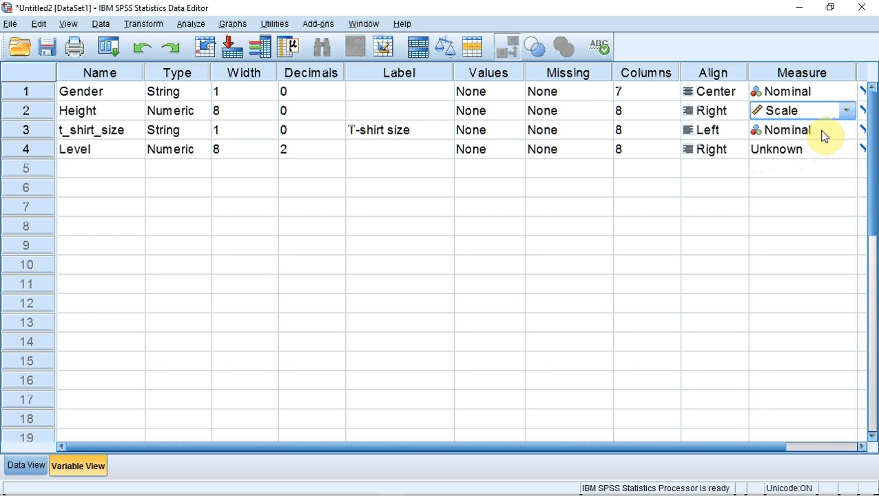
pyautogui.moveTo(743, 131)
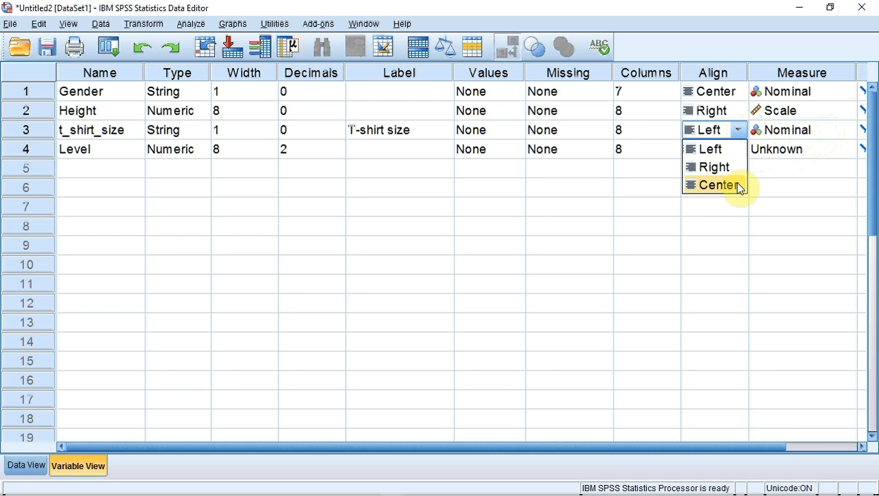
# Center-align t_shirt_size and set its measurement level to Ordinal.
pyautogui.click(719, 184)
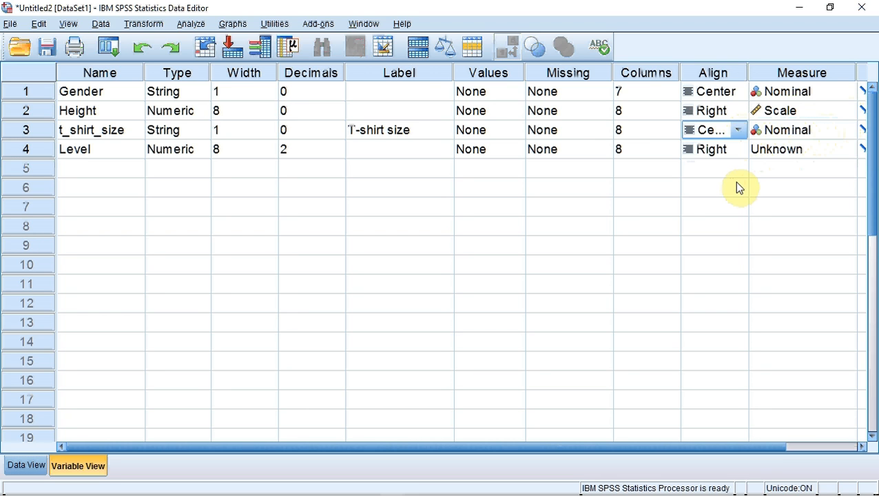
pyautogui.click(845, 130)
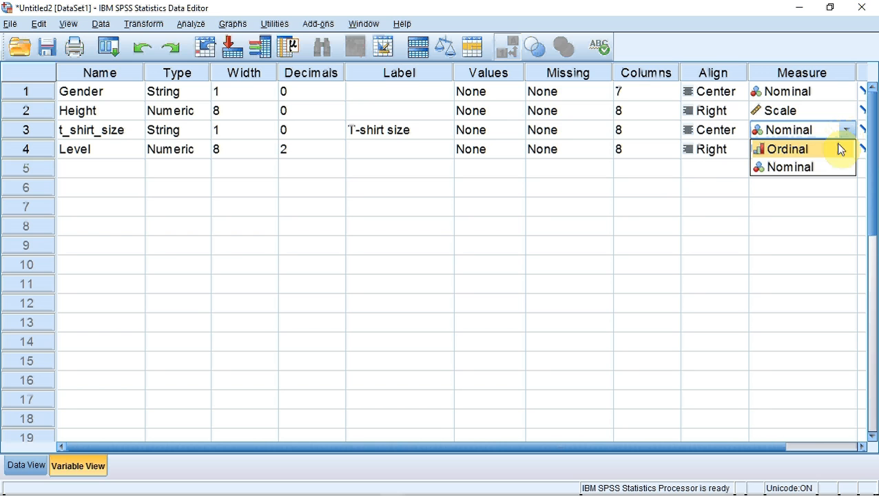
pyautogui.click(785, 148)
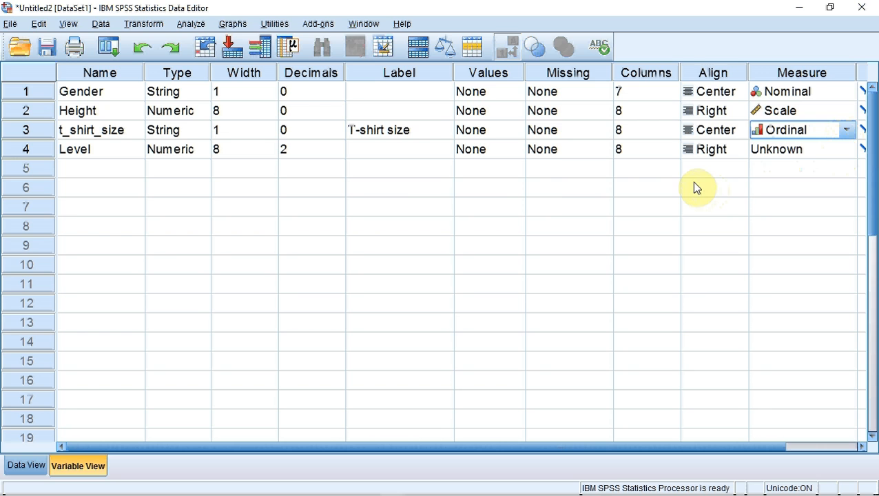
pyautogui.moveTo(339, 160)
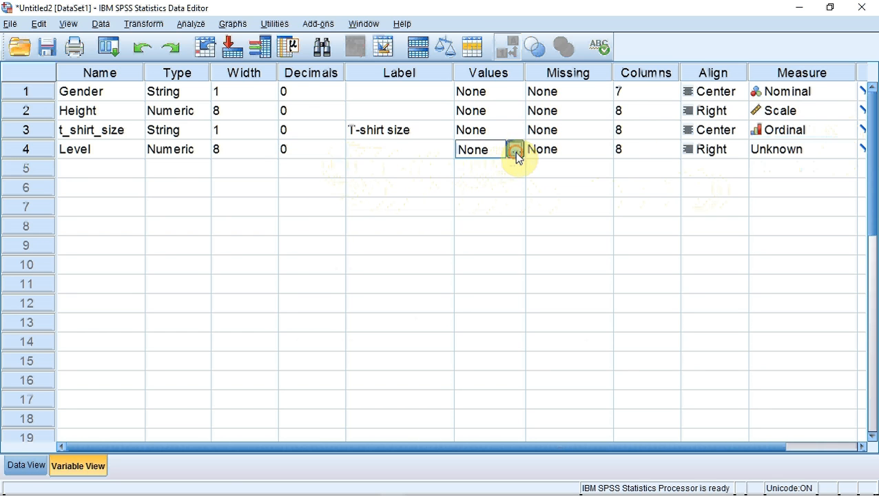
# Add value labels 1='Level 4', 2='Level 5', 3='Level 6' to the Level variable.
pyautogui.click(515, 149)
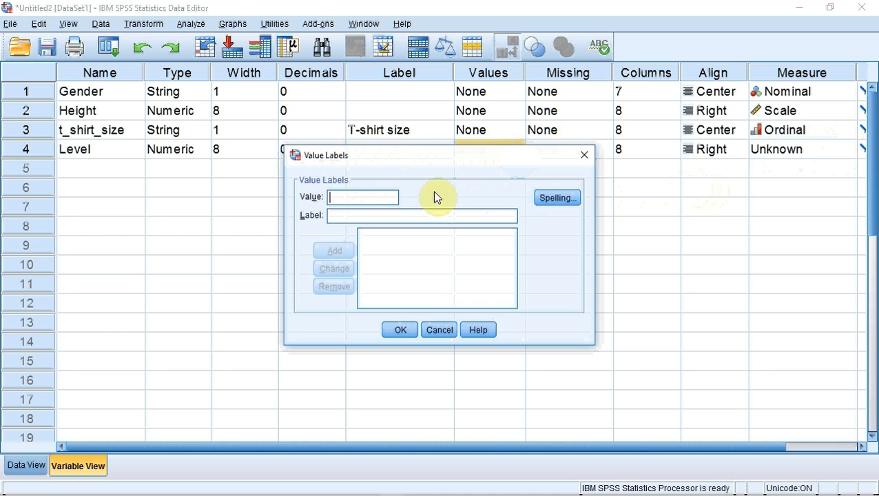
pyautogui.write('1')
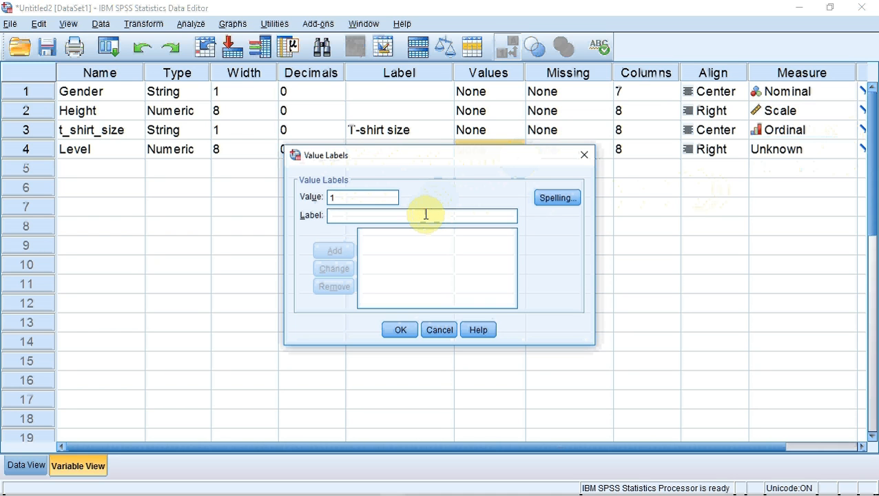
pyautogui.click(333, 251)
pyautogui.write('2')
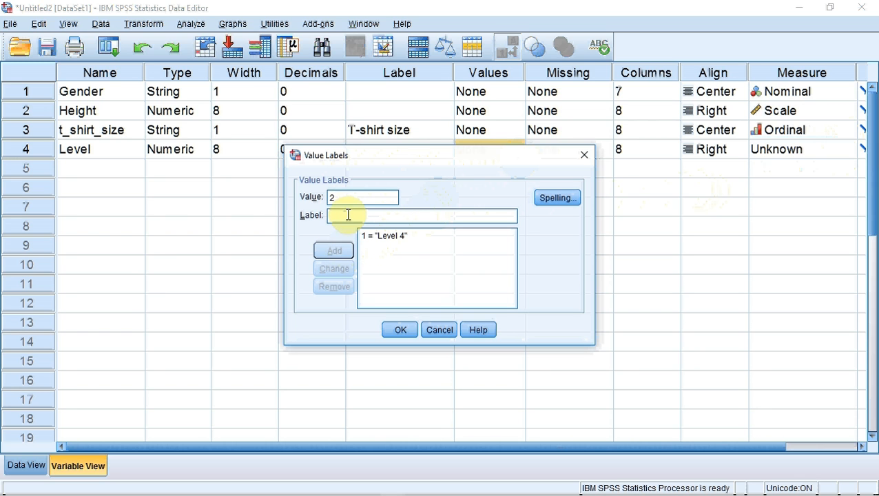
pyautogui.write('Level')
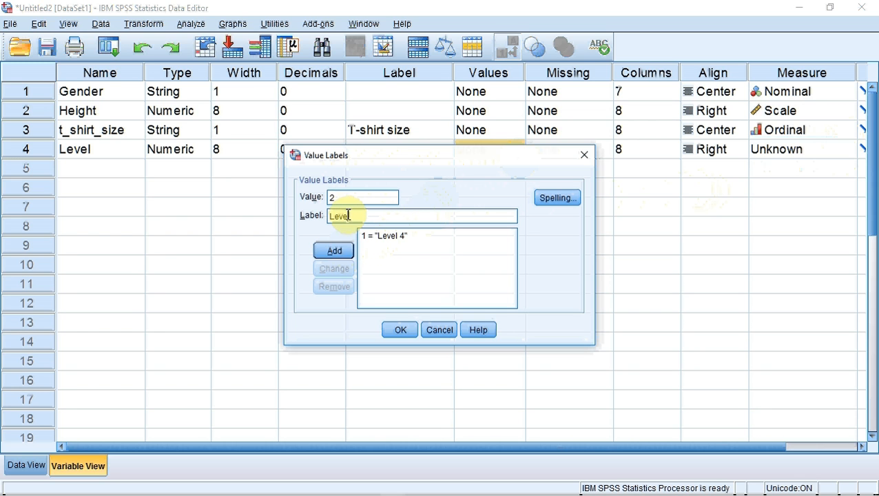
pyautogui.click(333, 250)
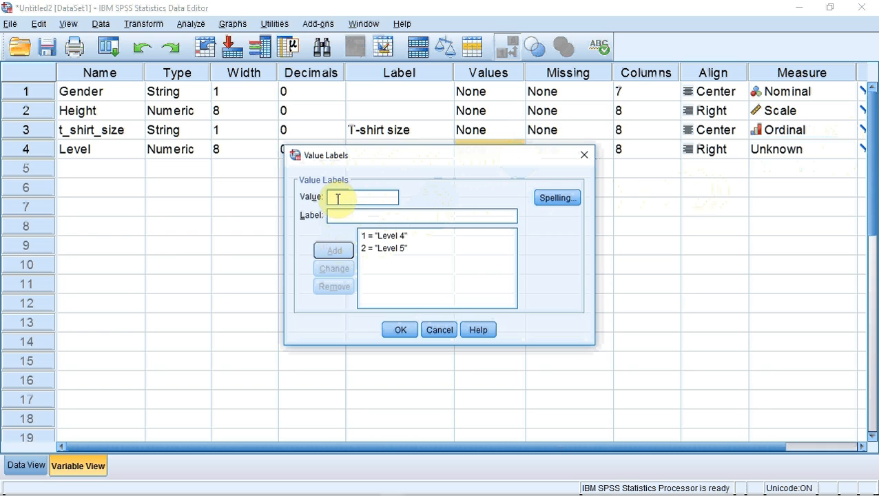
pyautogui.write('3')
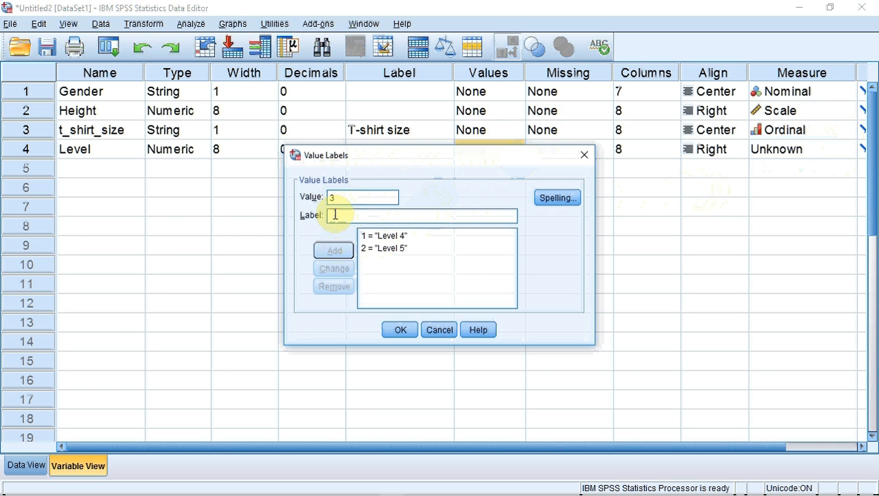
pyautogui.write('Level 6')
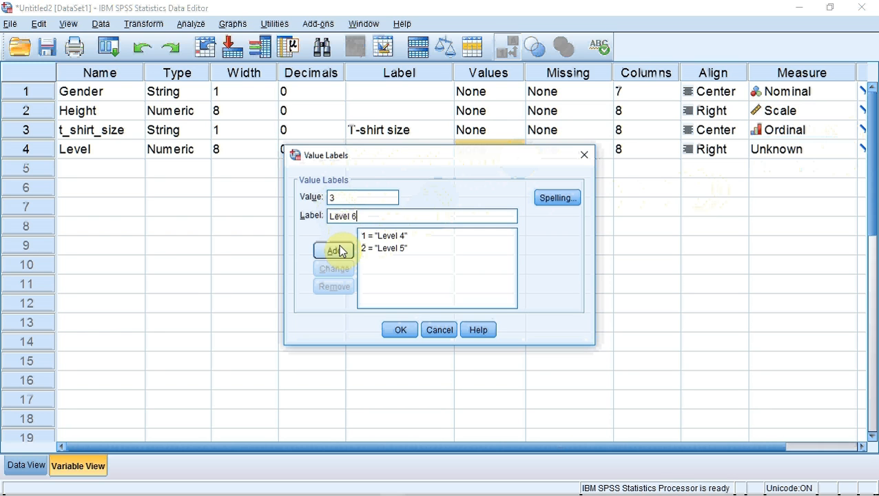
pyautogui.click(399, 329)
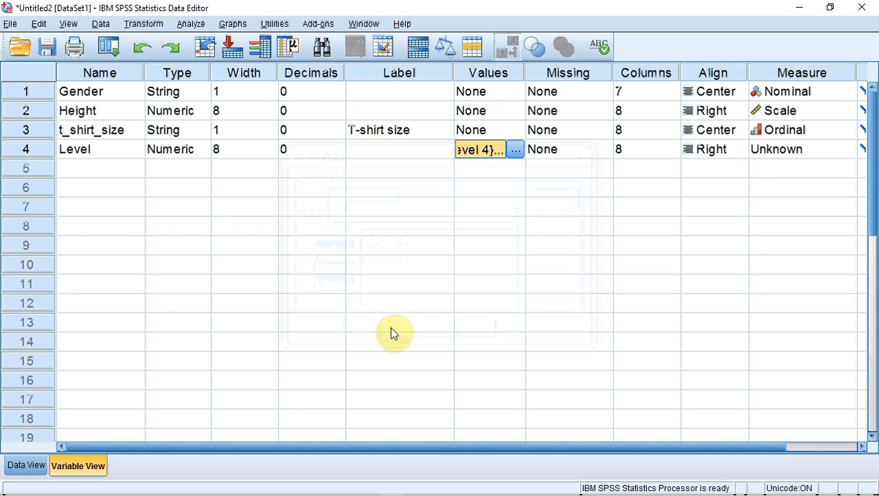
pyautogui.moveTo(840, 171)
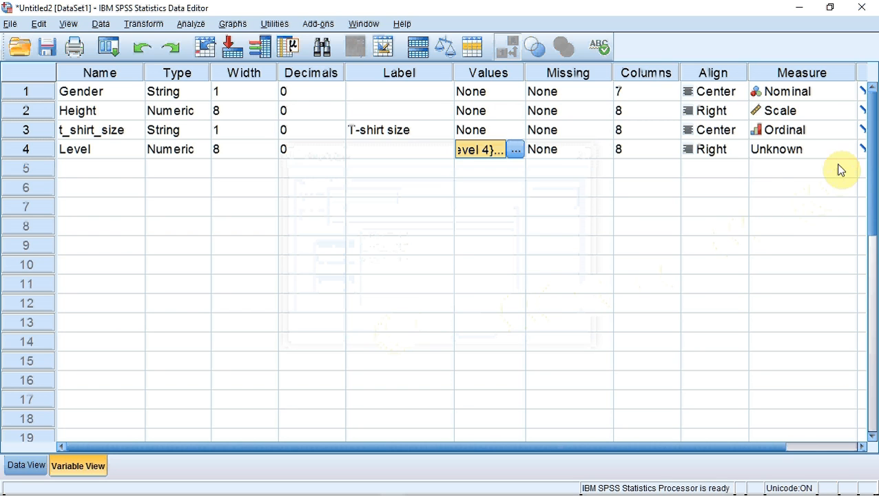
# Set Level's measurement level to Ordinal.
pyautogui.click(846, 149)
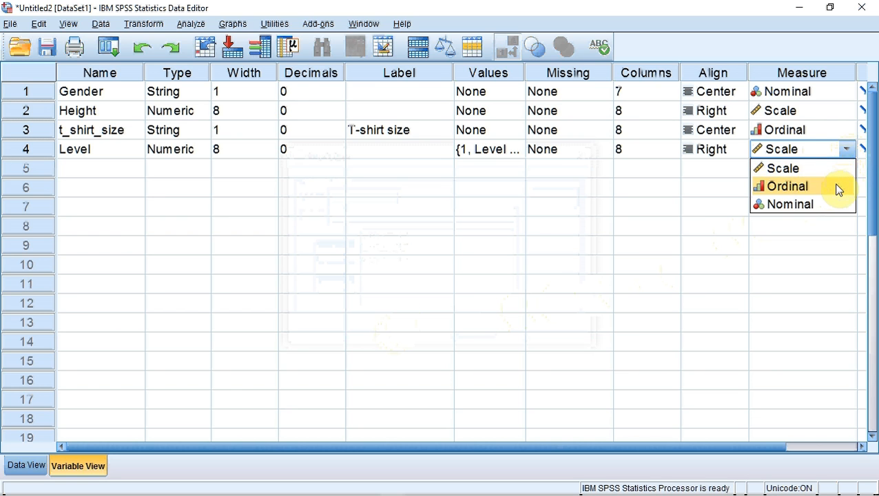
pyautogui.click(789, 185)
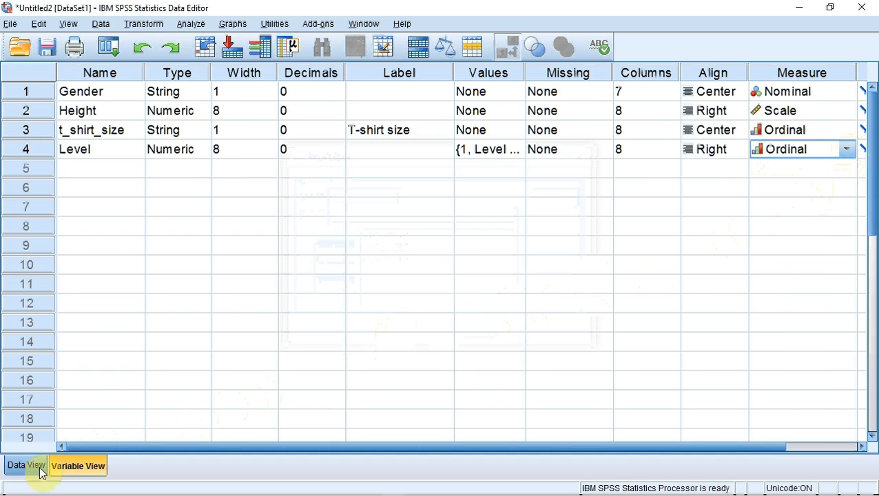
# In Data View, turn on View > Value Labels so Level shows Level 4–6.
pyautogui.click(24, 465)
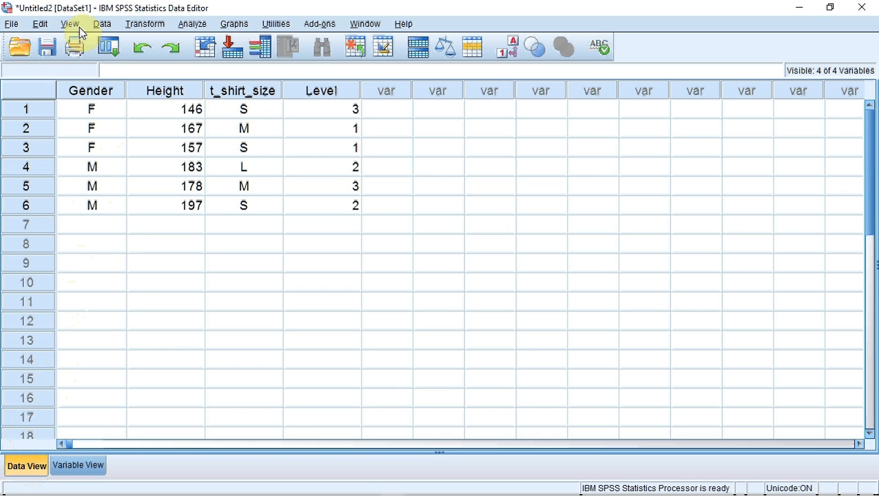
pyautogui.click(69, 23)
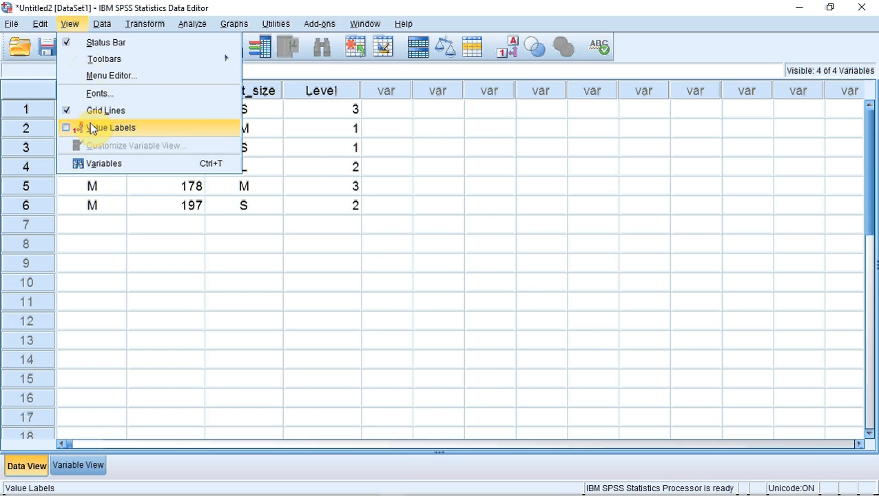
pyautogui.click(112, 127)
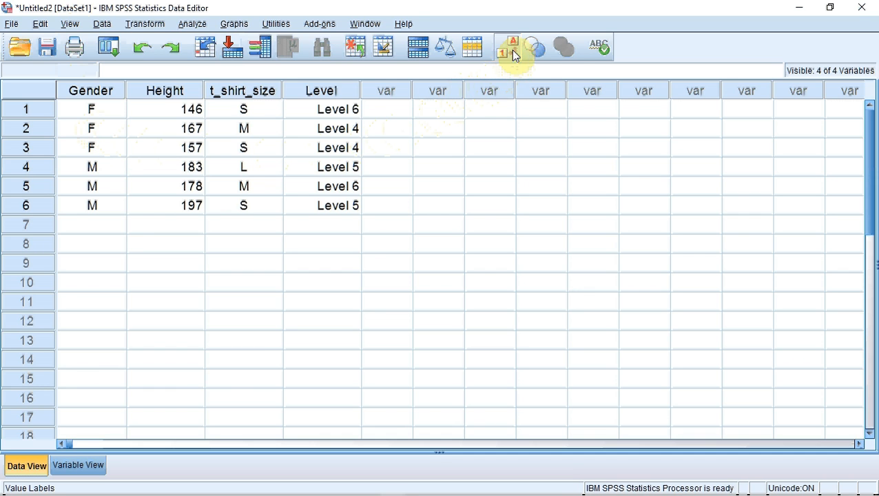
pyautogui.click(507, 46)
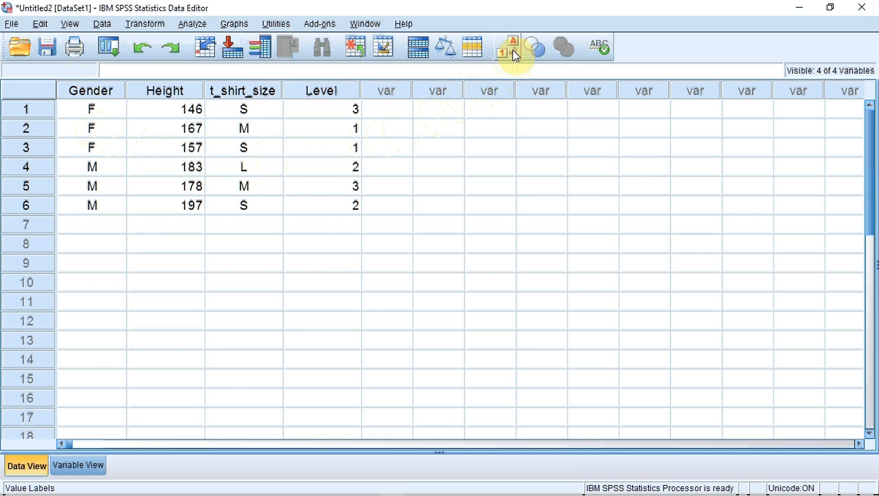
pyautogui.click(508, 47)
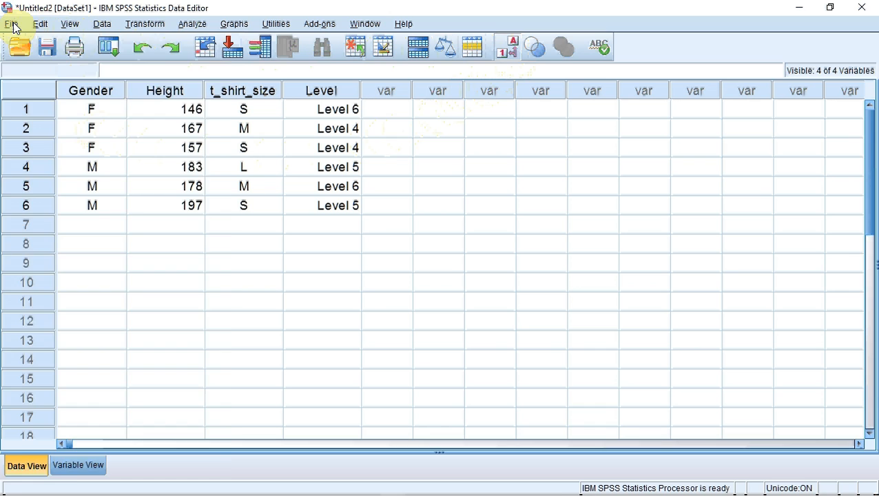
# Save the dataset as 'test data.sav' in SPSS Statistics (*.sav) format on the USB drive.
pyautogui.click(11, 23)
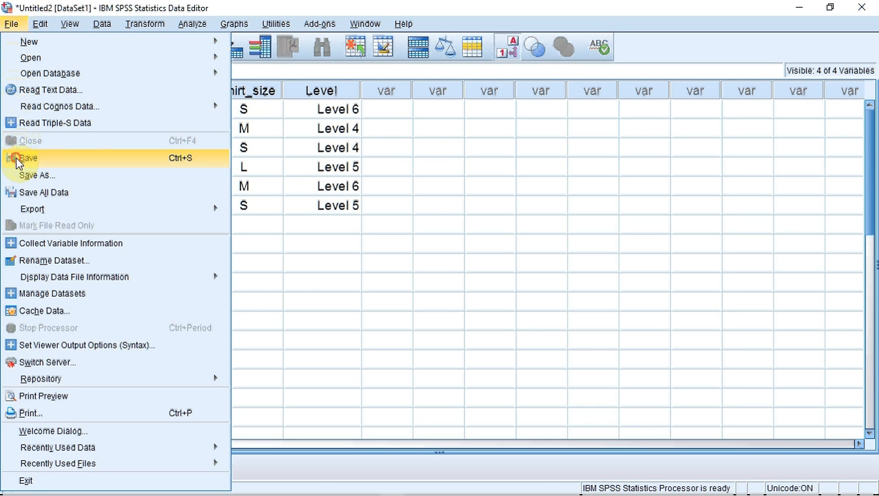
pyautogui.click(25, 159)
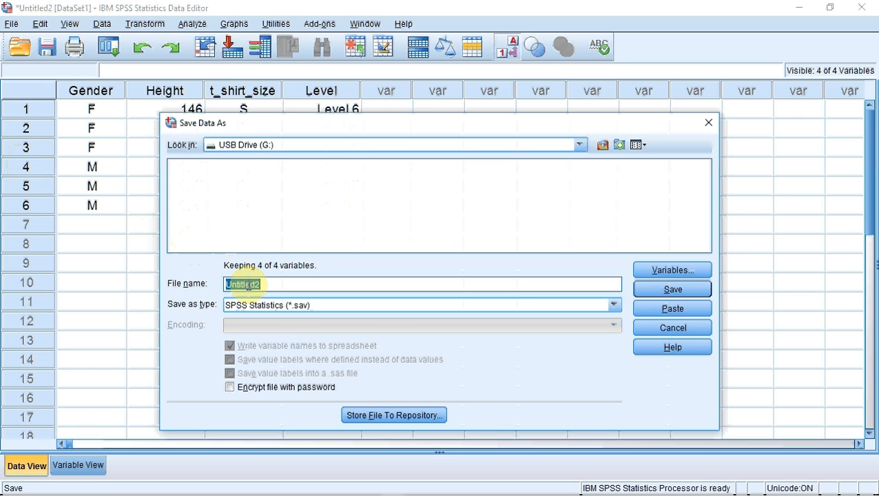
pyautogui.write('test data')
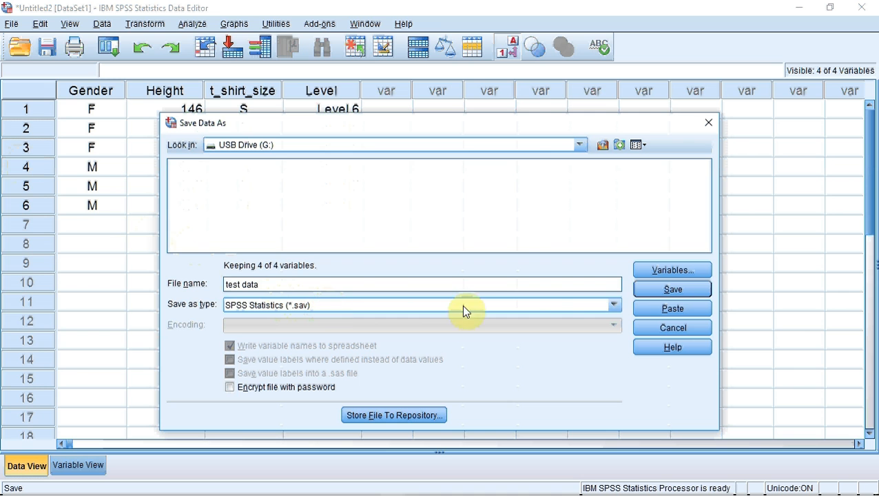
pyautogui.click(612, 305)
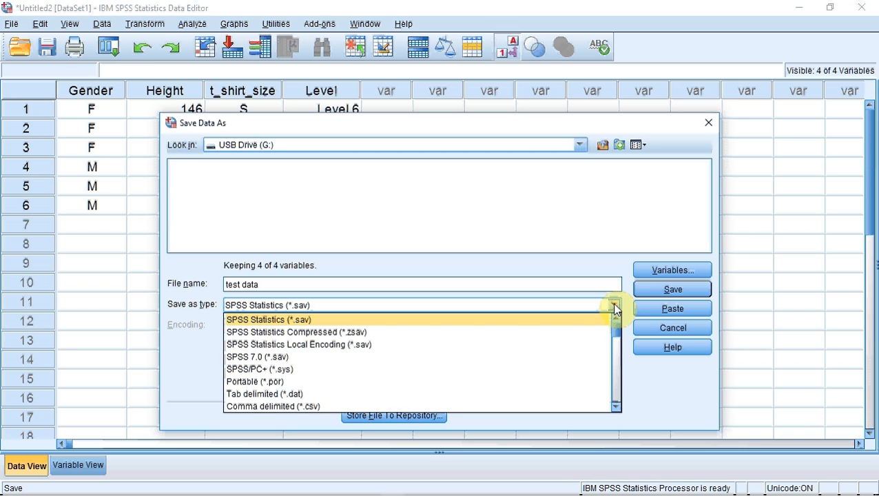
pyautogui.click(267, 319)
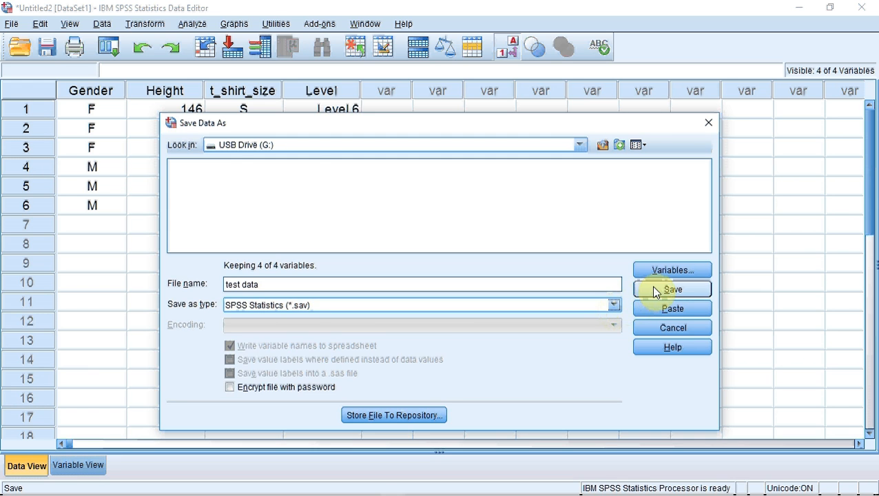
pyautogui.click(672, 289)
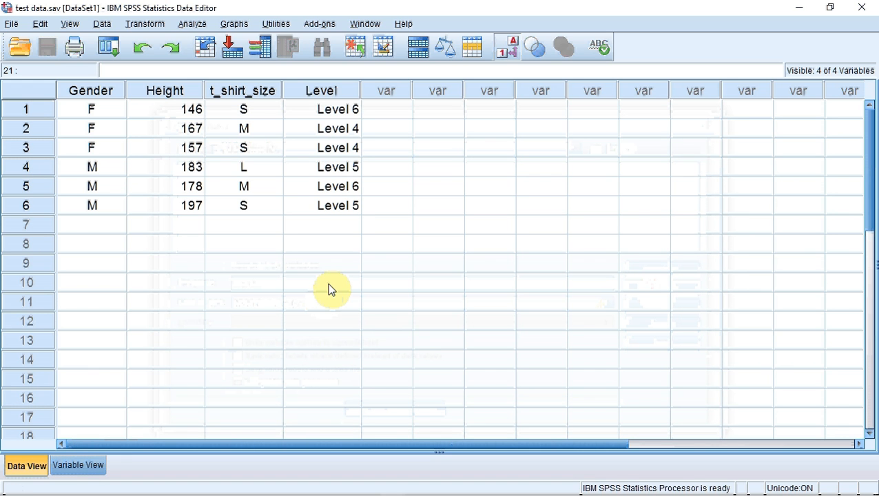
pyautogui.moveTo(112, 36)
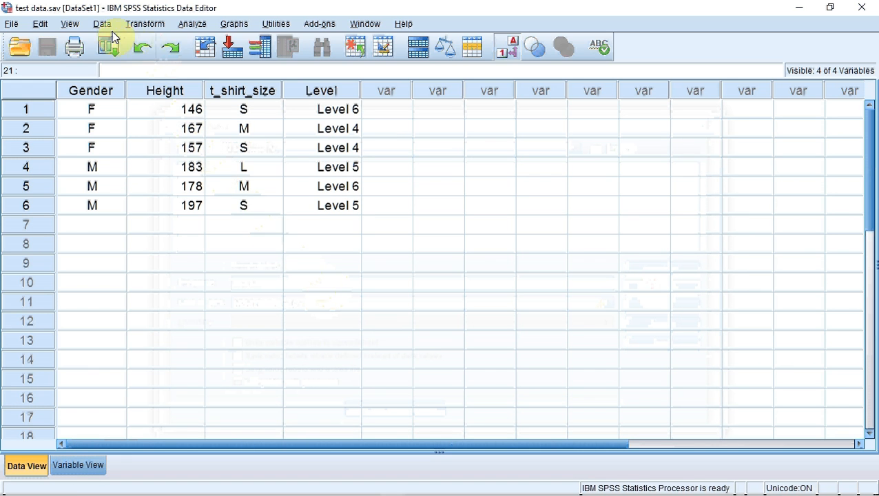
pyautogui.click(102, 23)
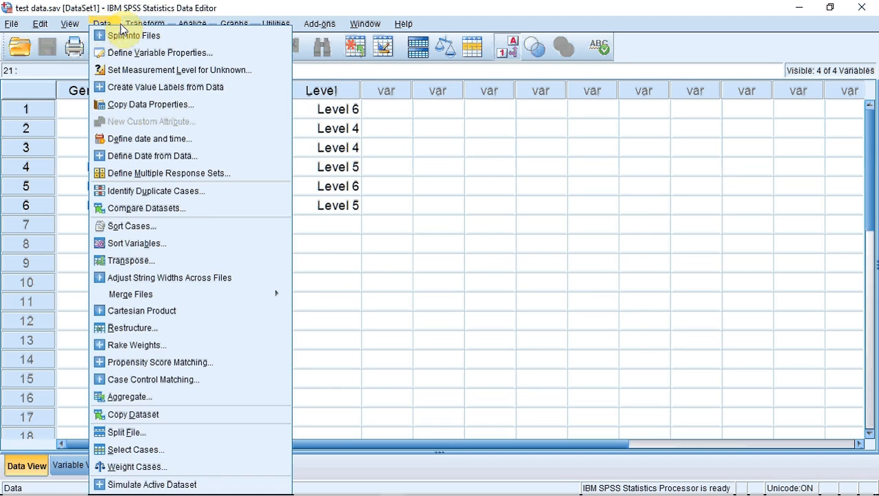
pyautogui.click(144, 24)
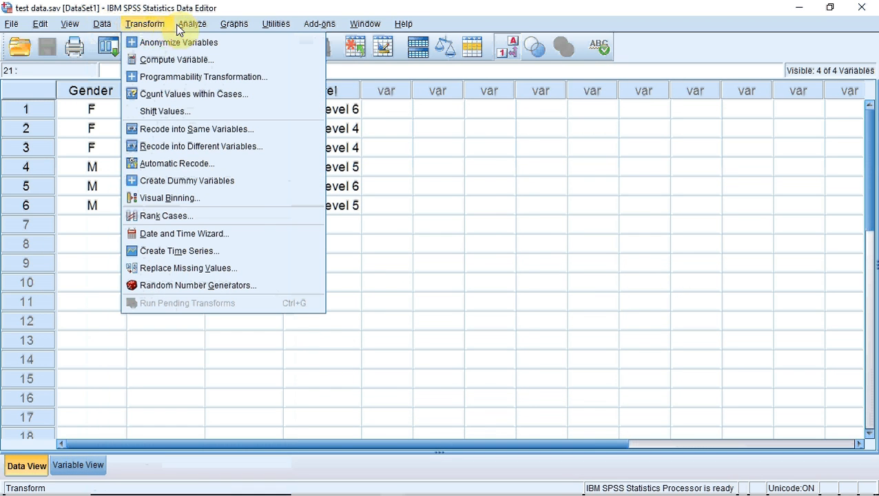
pyautogui.click(234, 23)
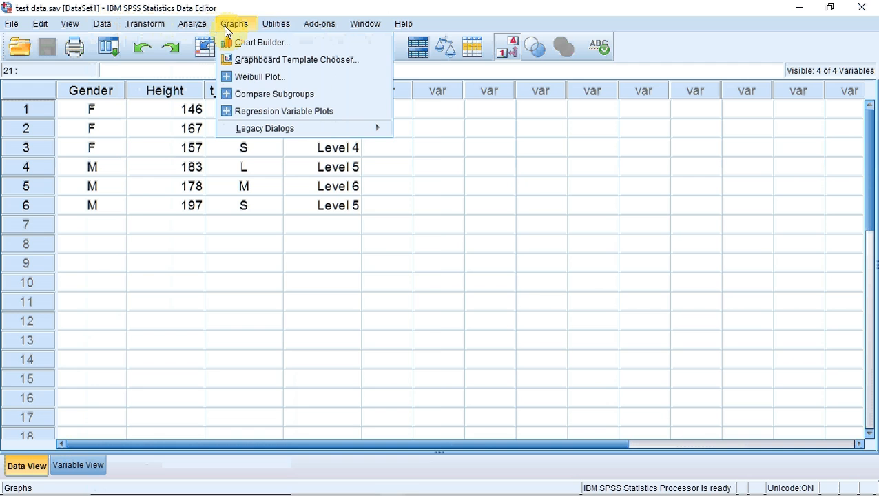
pyautogui.click(319, 23)
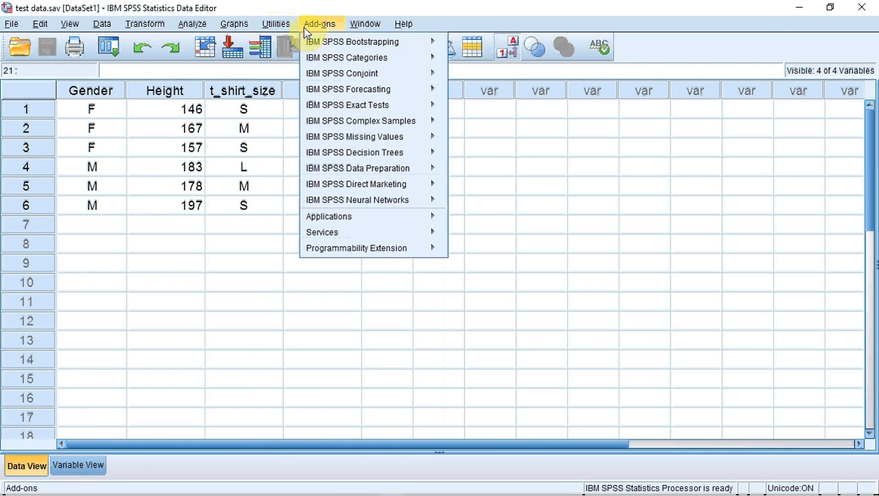
pyautogui.click(275, 23)
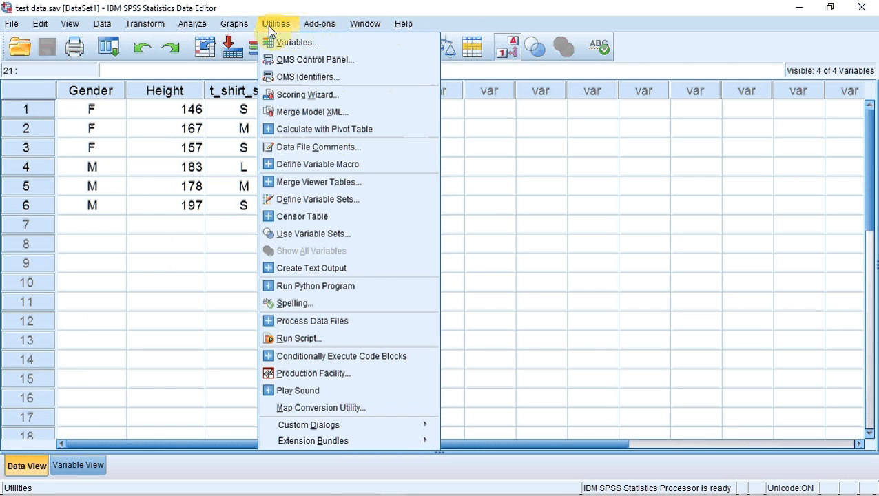
pyautogui.click(234, 23)
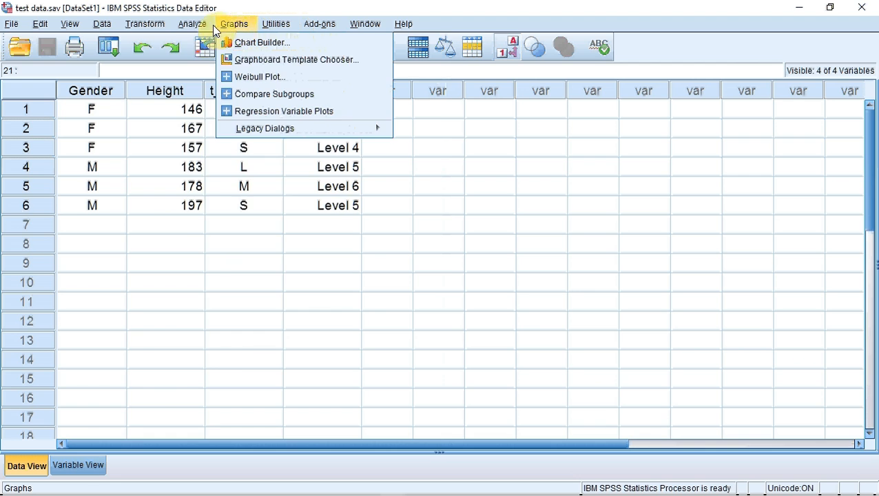